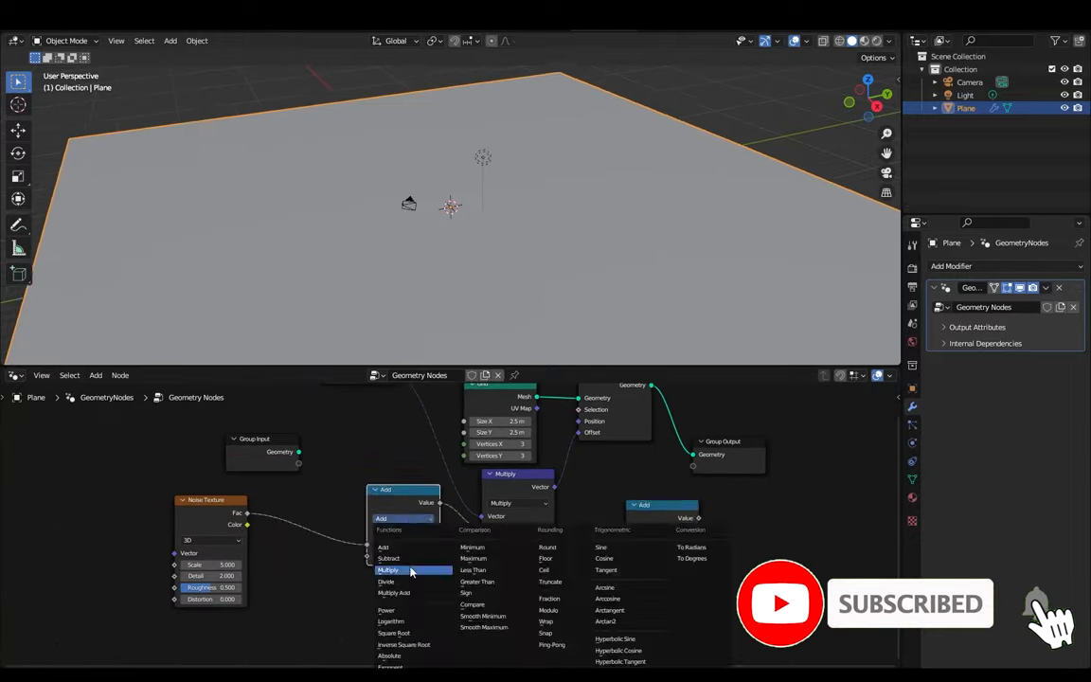
Displace the plane into rippled terrain with noise-driven Set Position geometry nodes, seen from the camera.
{"action": "left_click", "coordinate": [388, 569]}
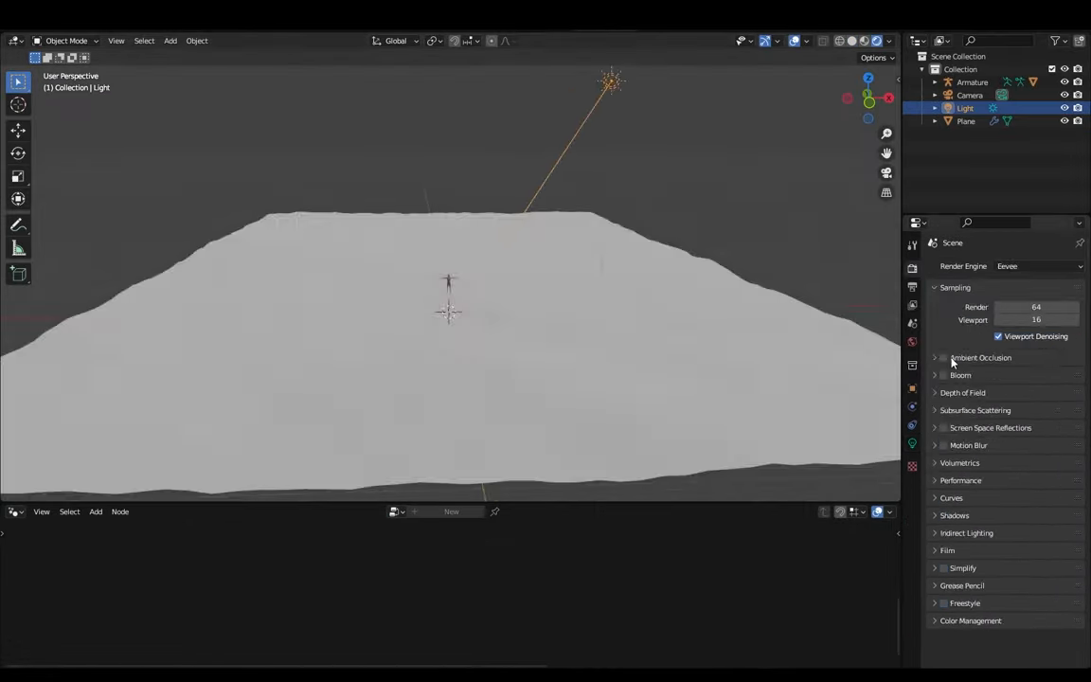
{"action": "left_click", "coordinate": [1039, 265]}
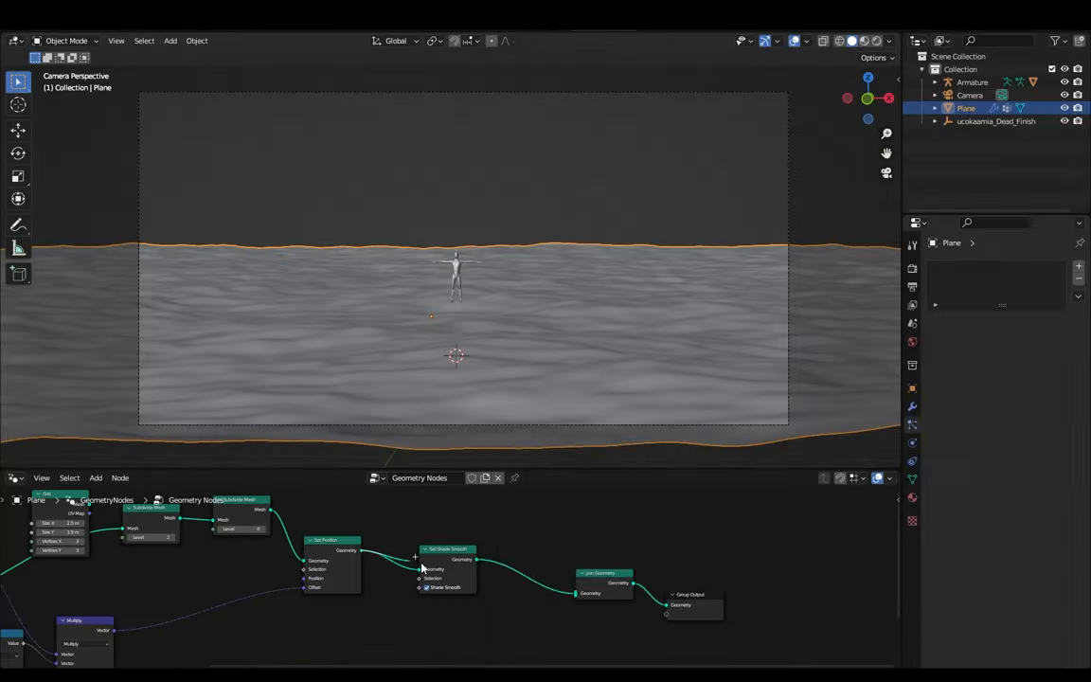
Preview the viewport rendered under the sunset sky and switch the render engine to Cycles on GPU Compute.
{"action": "left_click", "coordinate": [780, 40]}
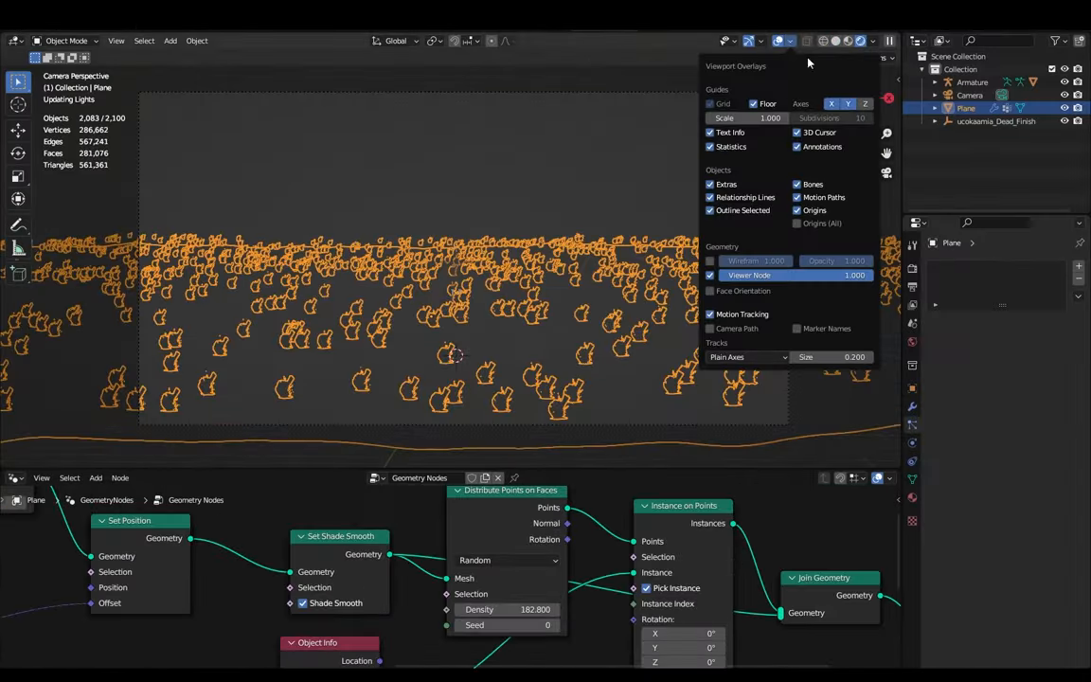
{"action": "left_click", "coordinate": [779, 40]}
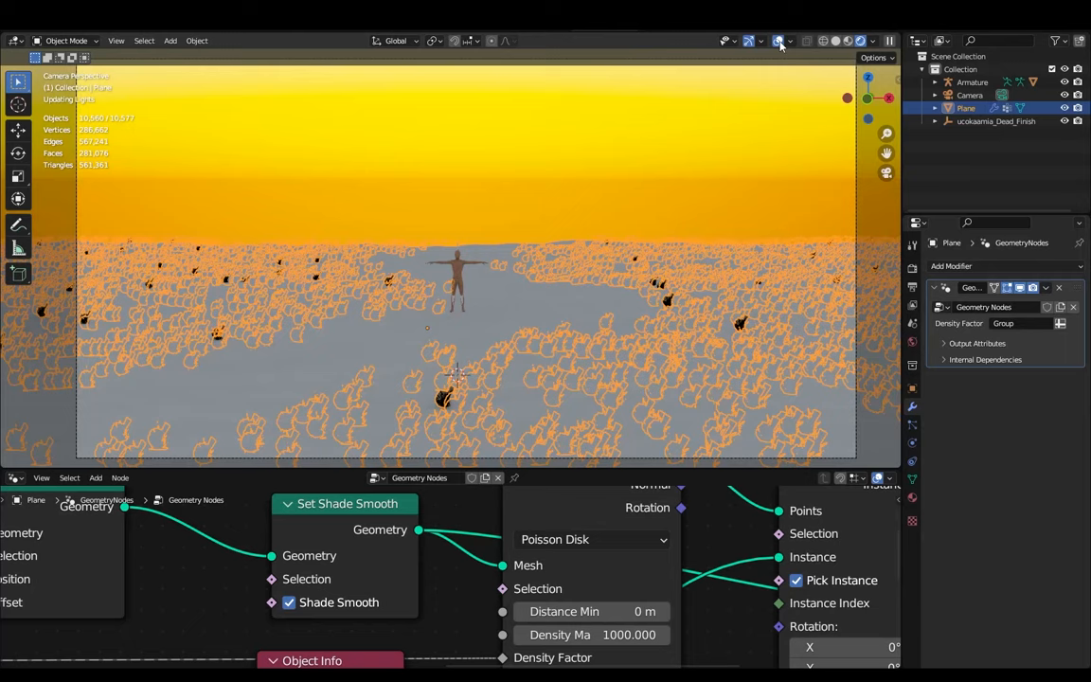
{"action": "left_click", "coordinate": [913, 265]}
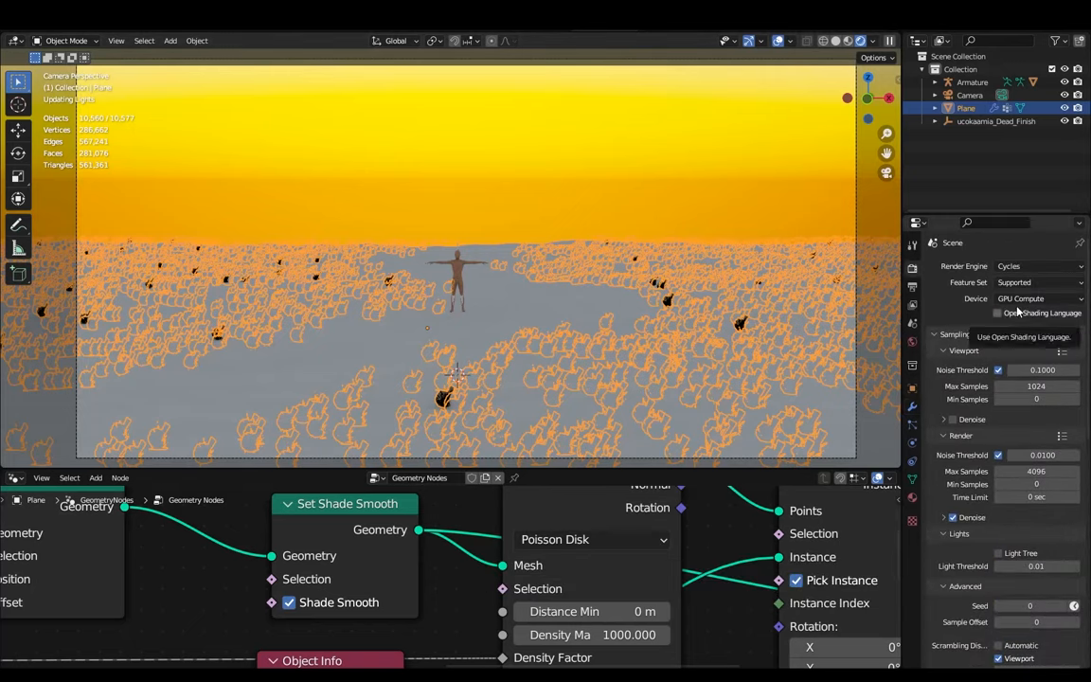
{"action": "mouse_move", "coordinate": [977, 462]}
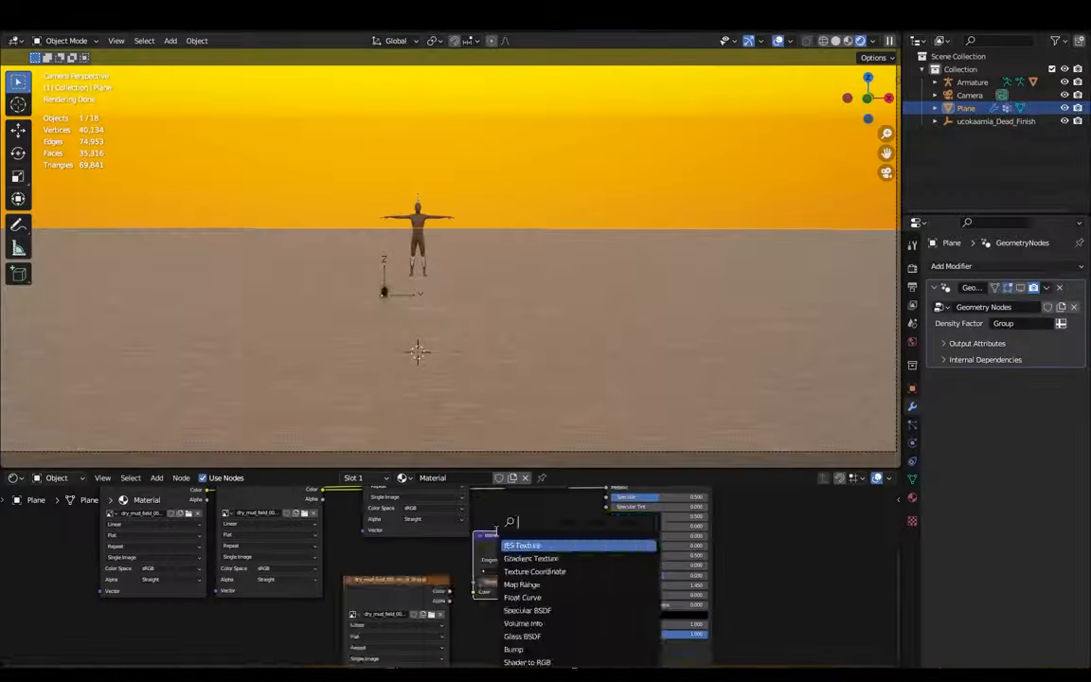
Bring up Van Gogh's Wheatfield with Crows painting as a reference beside the Blender scene.
{"action": "left_click", "coordinate": [534, 572]}
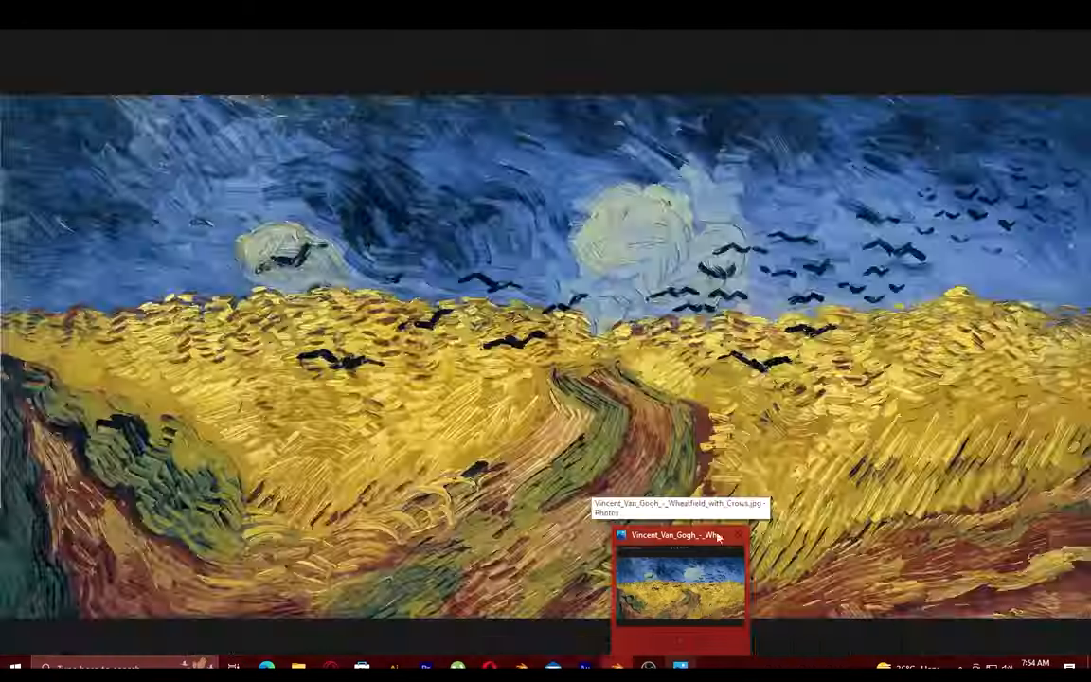
Instance the imported Quixel wheat and grass over the terrain and add a second vertex group.
{"action": "left_click", "coordinate": [680, 534]}
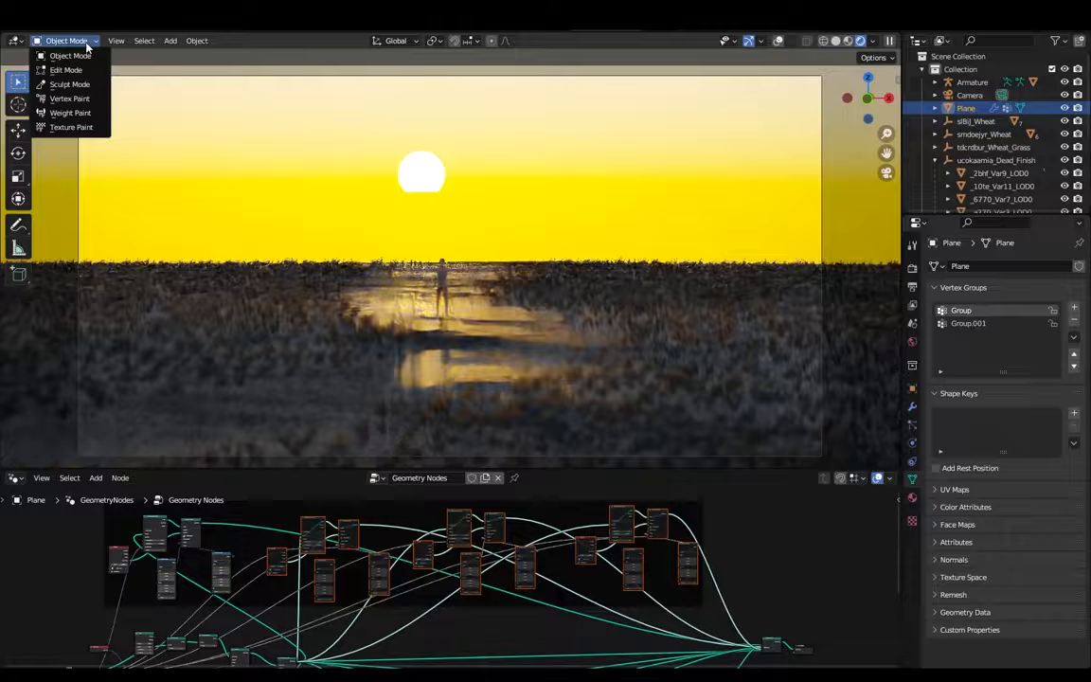
Weight-paint a winding path free of wheat and tune the Sky Texture sun size, intensity and elevation.
{"action": "left_click", "coordinate": [70, 114]}
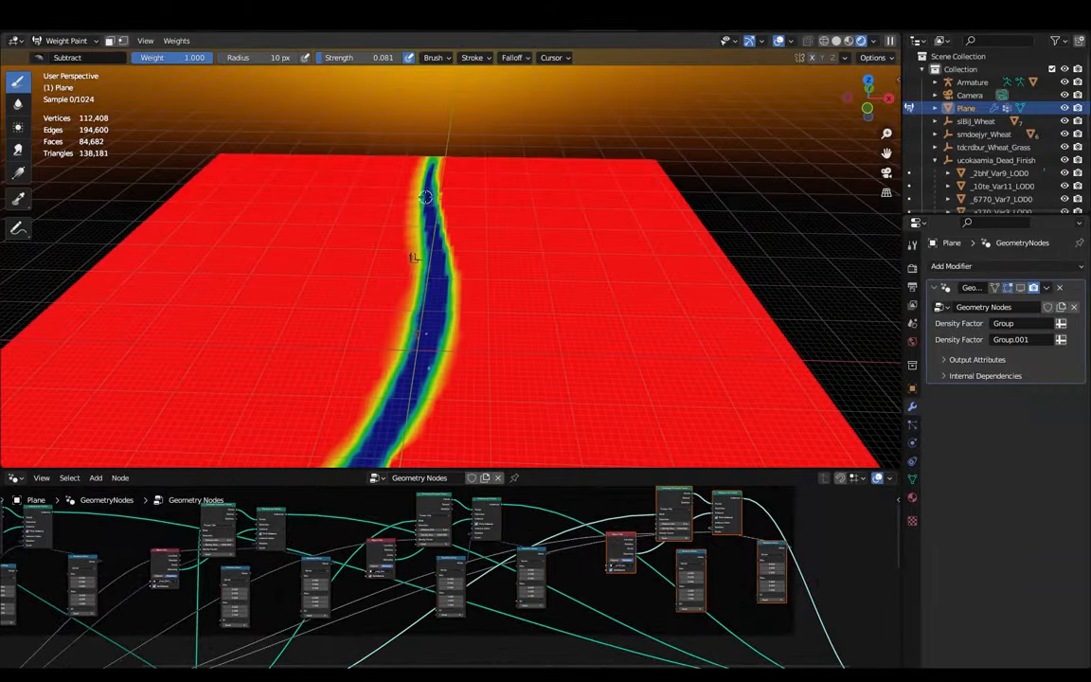
{"action": "left_click", "coordinate": [66, 57]}
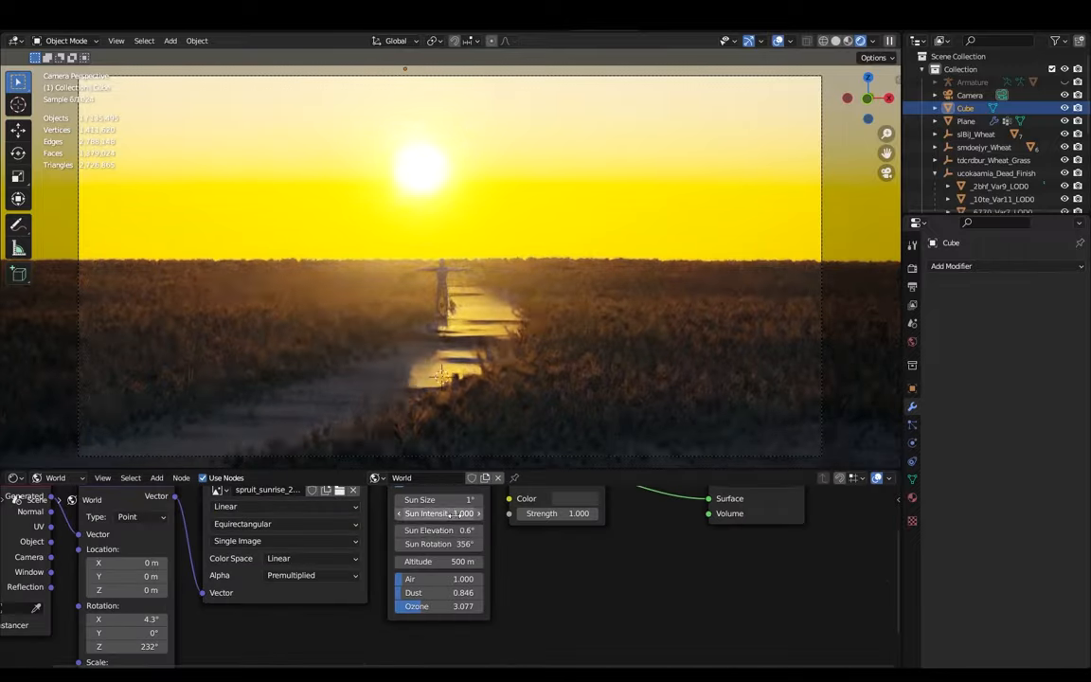
Import the Green Herb and Leafy Weeds assets from Quixel Bridge and move them into place.
{"action": "left_click", "coordinate": [966, 121]}
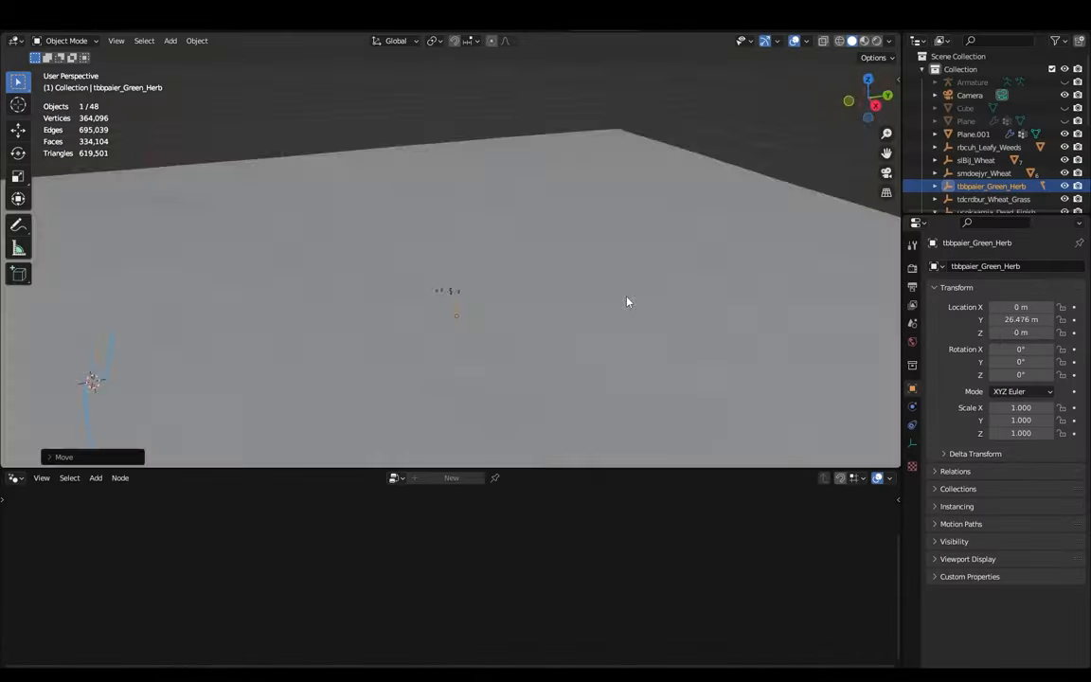
Drive the extra vegetation density with vertex group Group.002 and render the path through tall grass.
{"action": "left_click", "coordinate": [966, 121]}
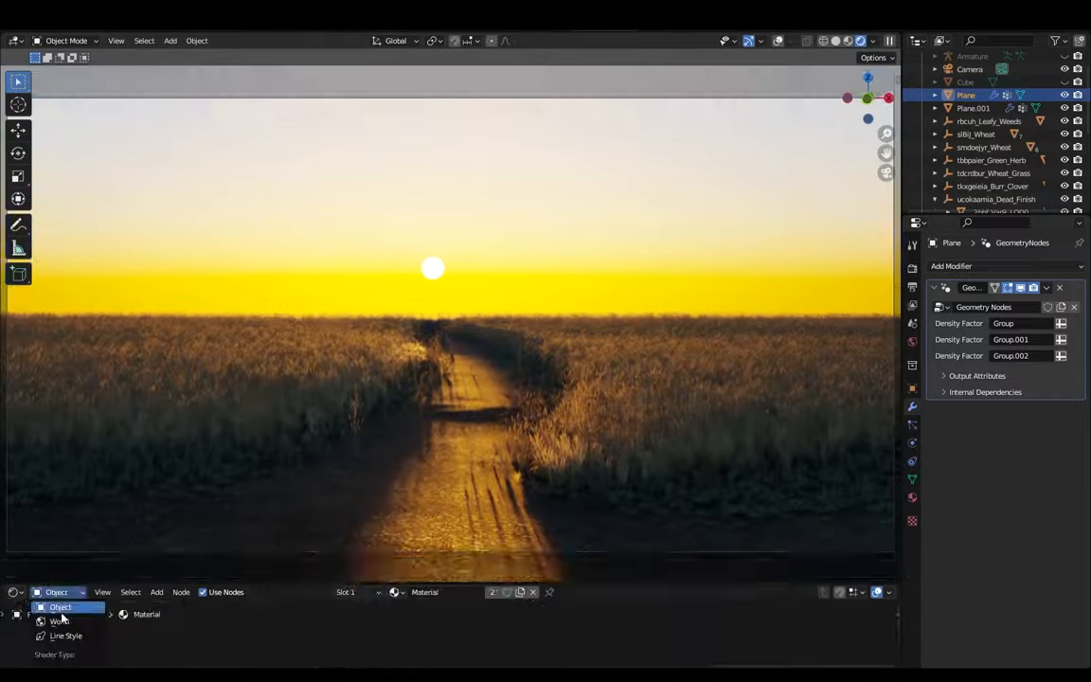
Give the second ground plane its own wheat scattering and adaptive subdivision, previewed in Rendered shading.
{"action": "left_click", "coordinate": [962, 159]}
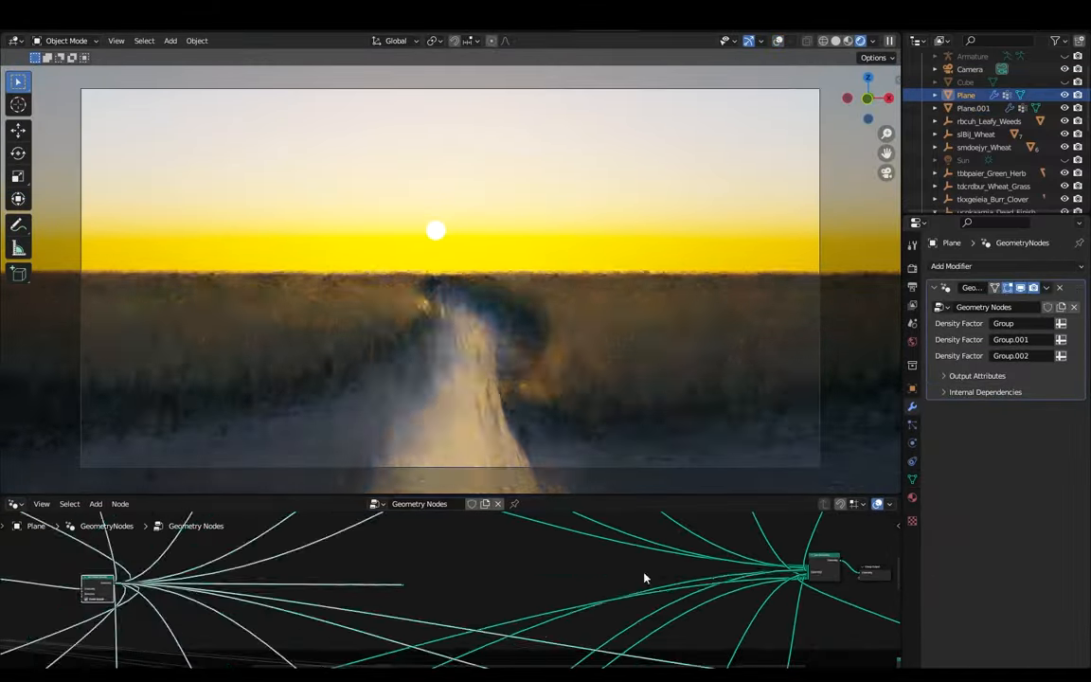
{"action": "left_click", "coordinate": [974, 106]}
{"action": "type", "text": "0.01"}
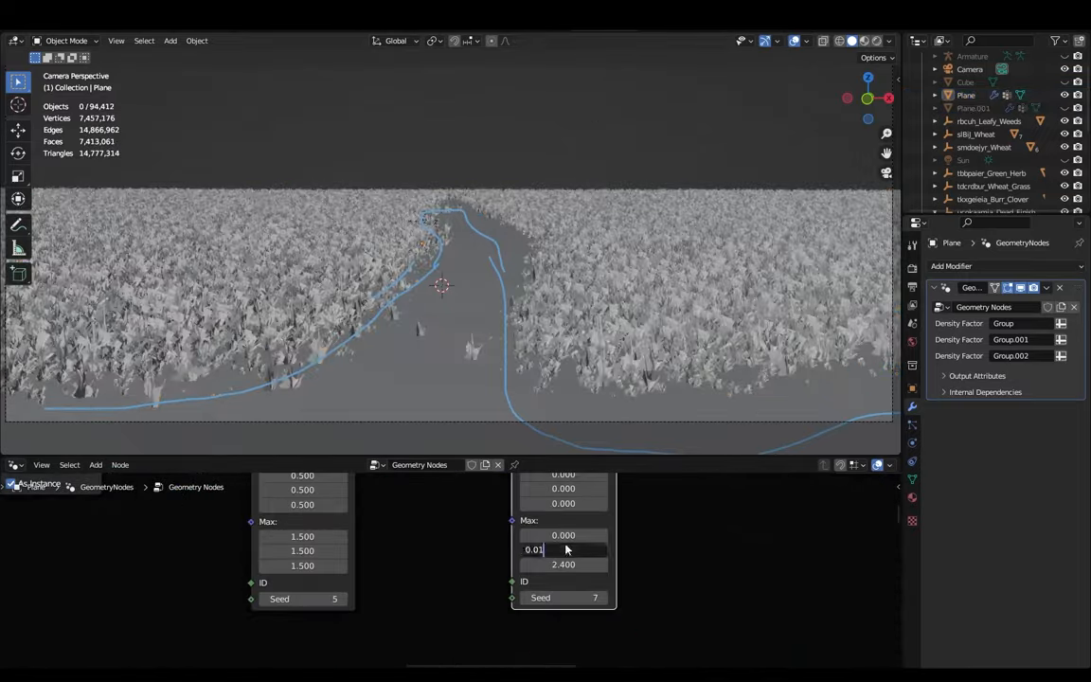
{"action": "left_click", "coordinate": [875, 40]}
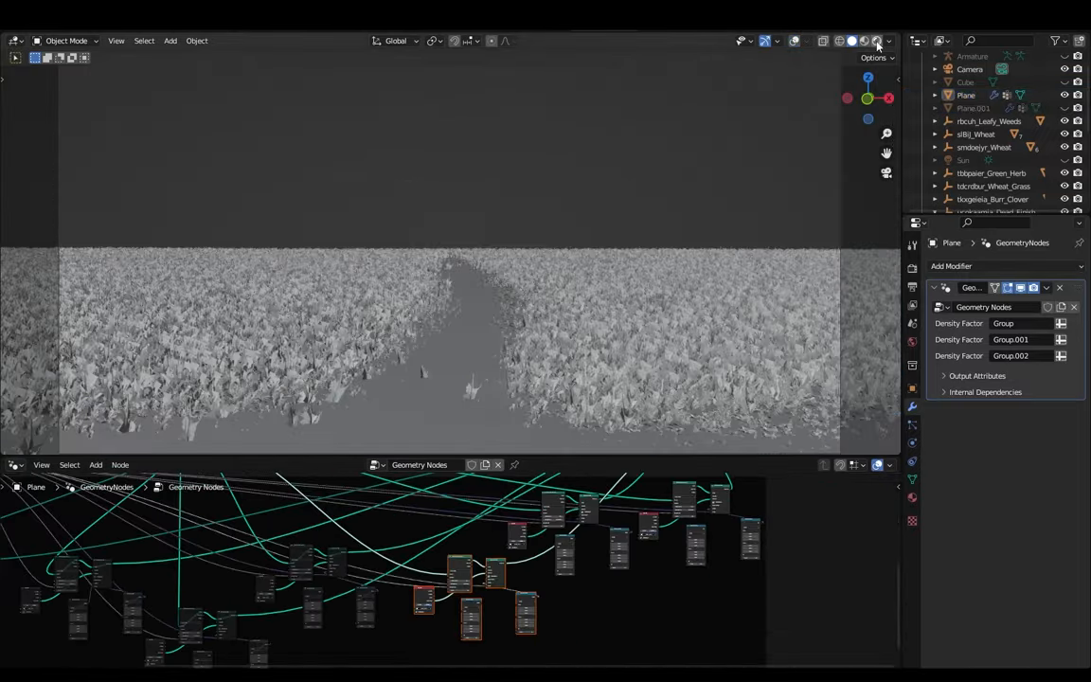
{"action": "left_click", "coordinate": [864, 42]}
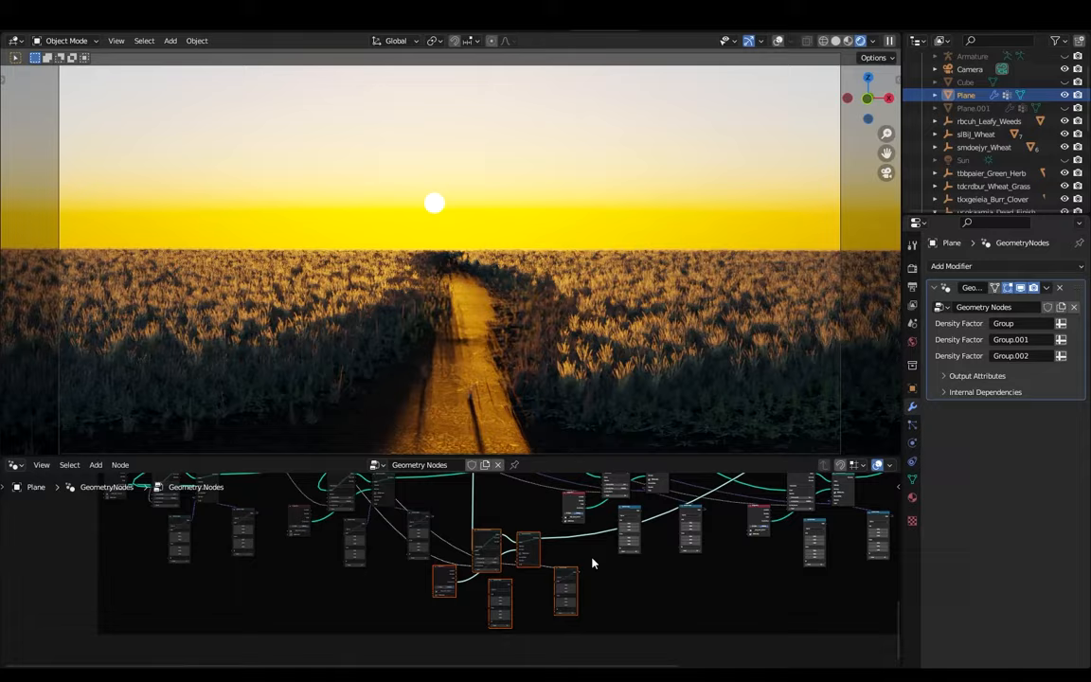
{"action": "left_click", "coordinate": [974, 106]}
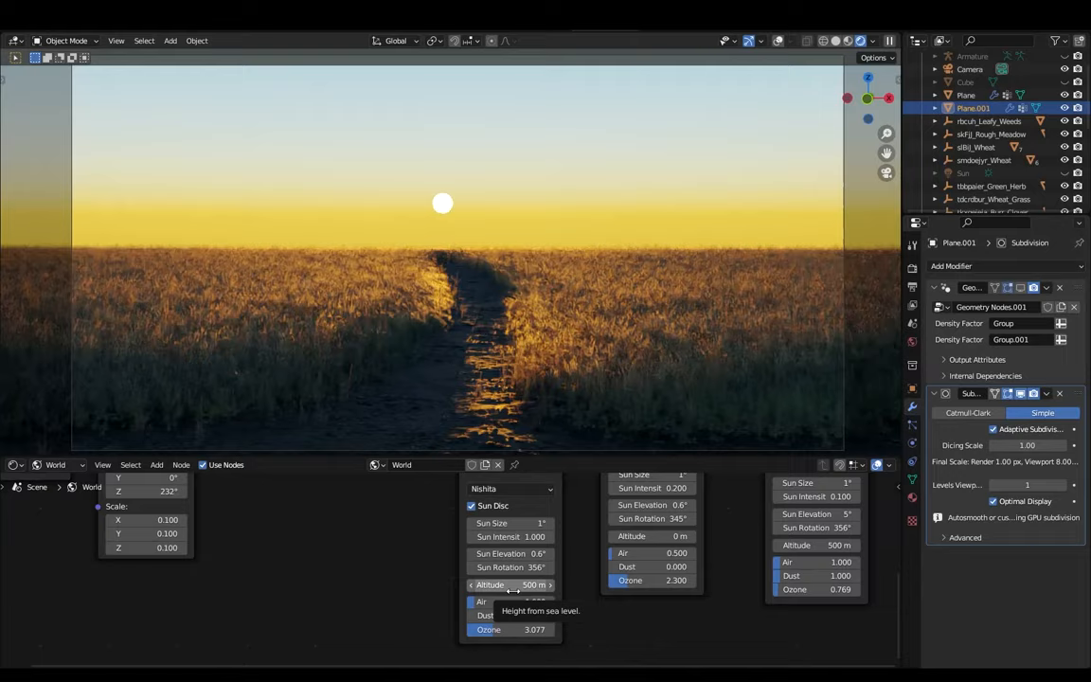
Adjust the Nishita sky's sun elevation, rotation, altitude, air, dust and ozone for a low sunset.
{"action": "left_click", "coordinate": [781, 42]}
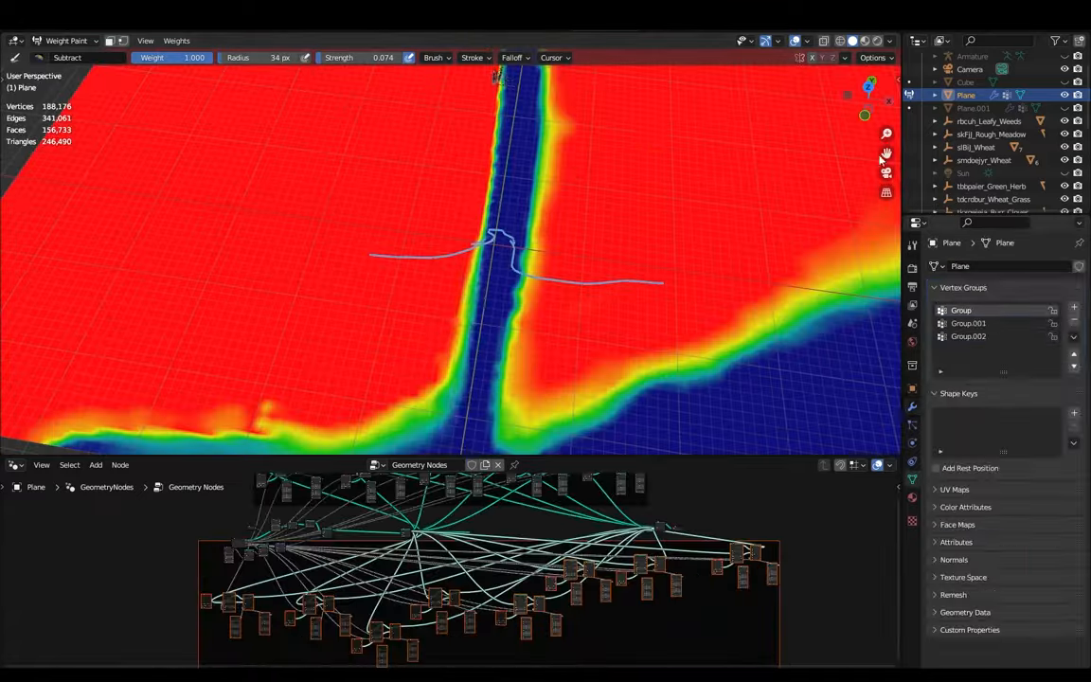
Weight-paint the Plane's density group so wheat fills the field but stays off the path strip.
{"action": "left_click", "coordinate": [795, 42]}
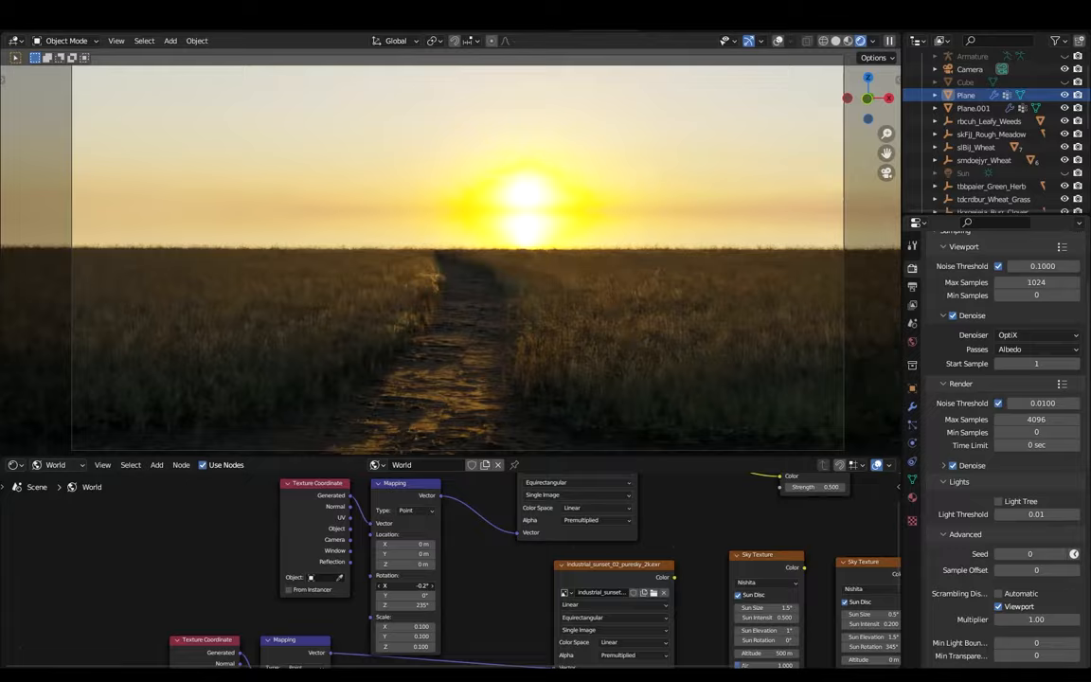
Set render noise thresholds, max samples and OptiX denoising, brightening the sun glow.
{"action": "left_click", "coordinate": [974, 106]}
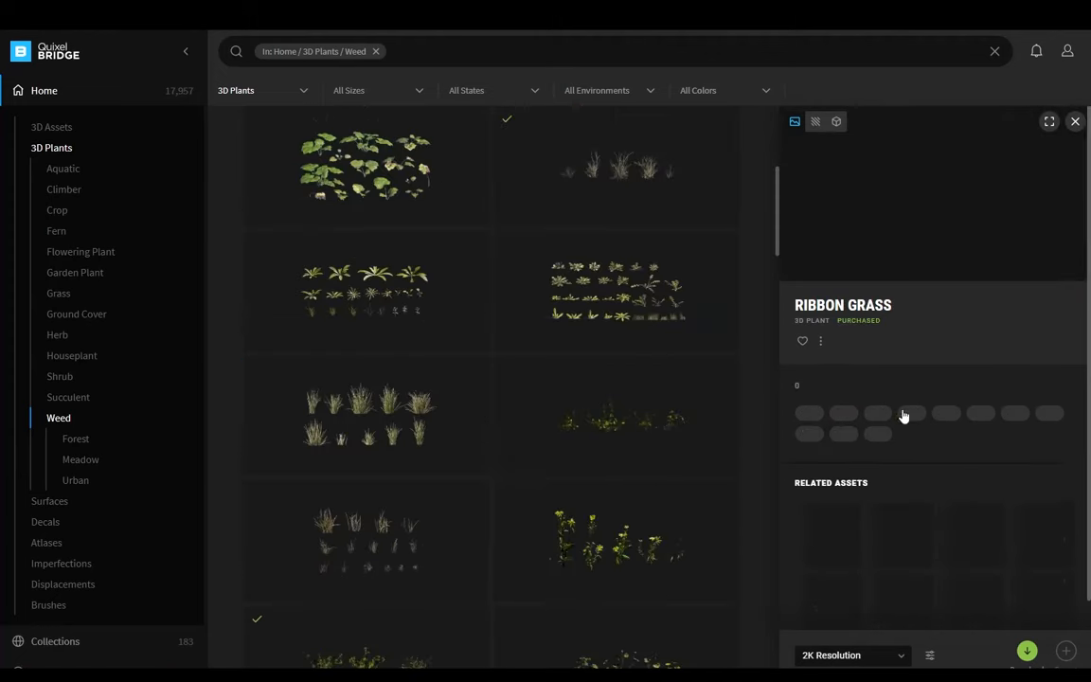
Select the Ribbon Grass asset from the Weed plants at 2K resolution for export.
{"action": "left_click", "coordinate": [616, 445]}
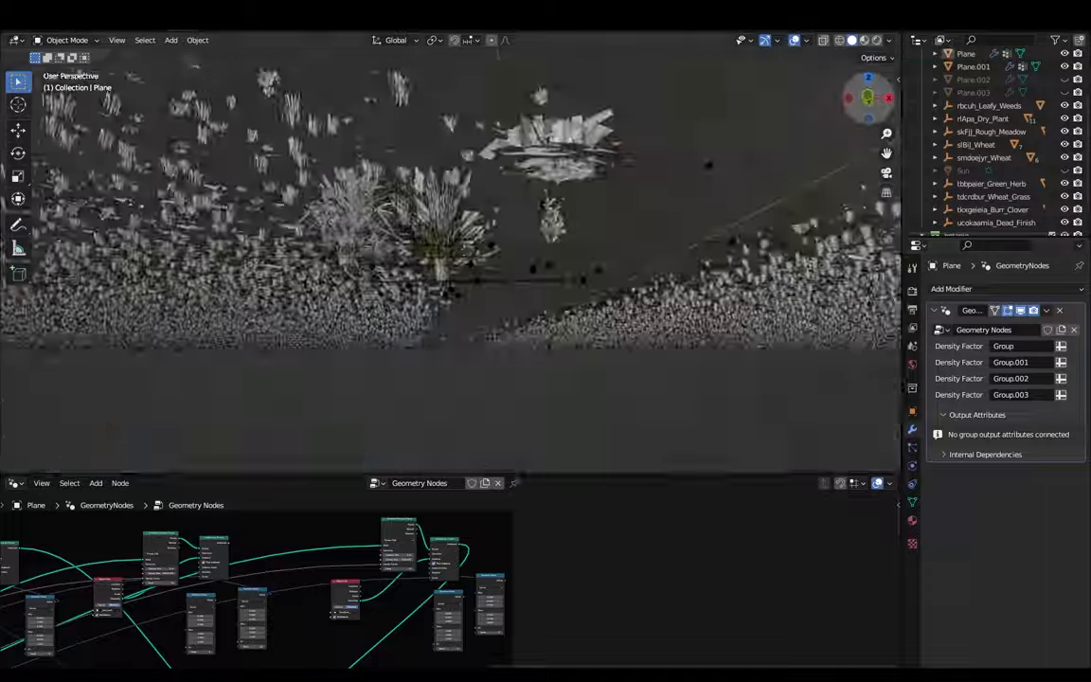
Select the imported dry plant in the Outliner and move it into place near the field.
{"action": "left_click", "coordinate": [985, 117]}
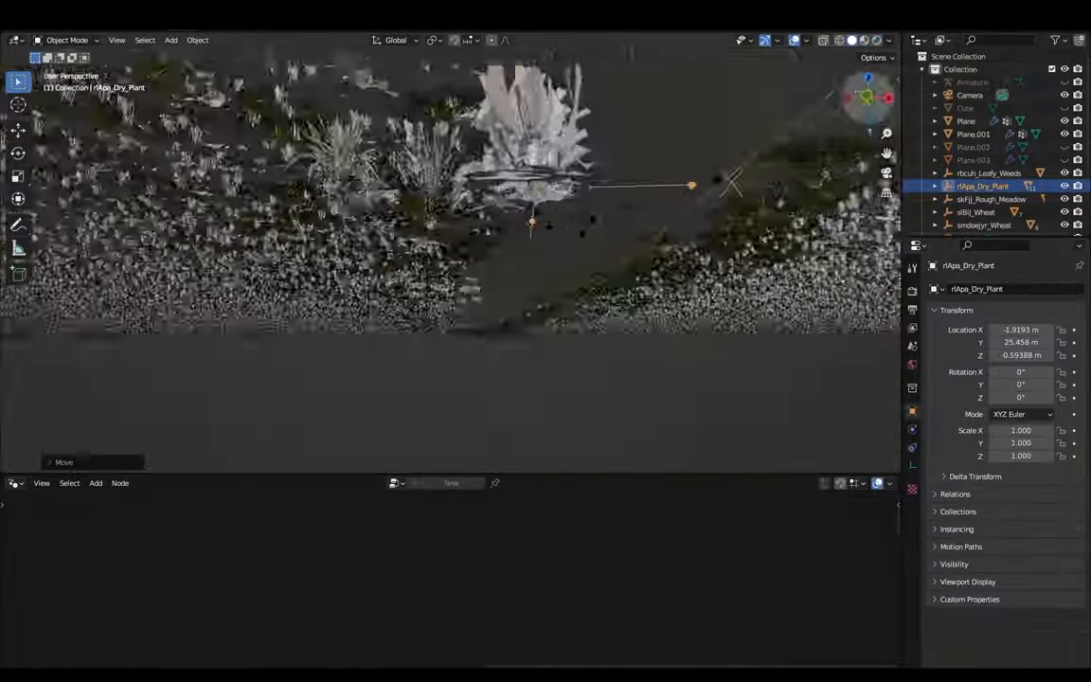
{"action": "left_click", "coordinate": [966, 121]}
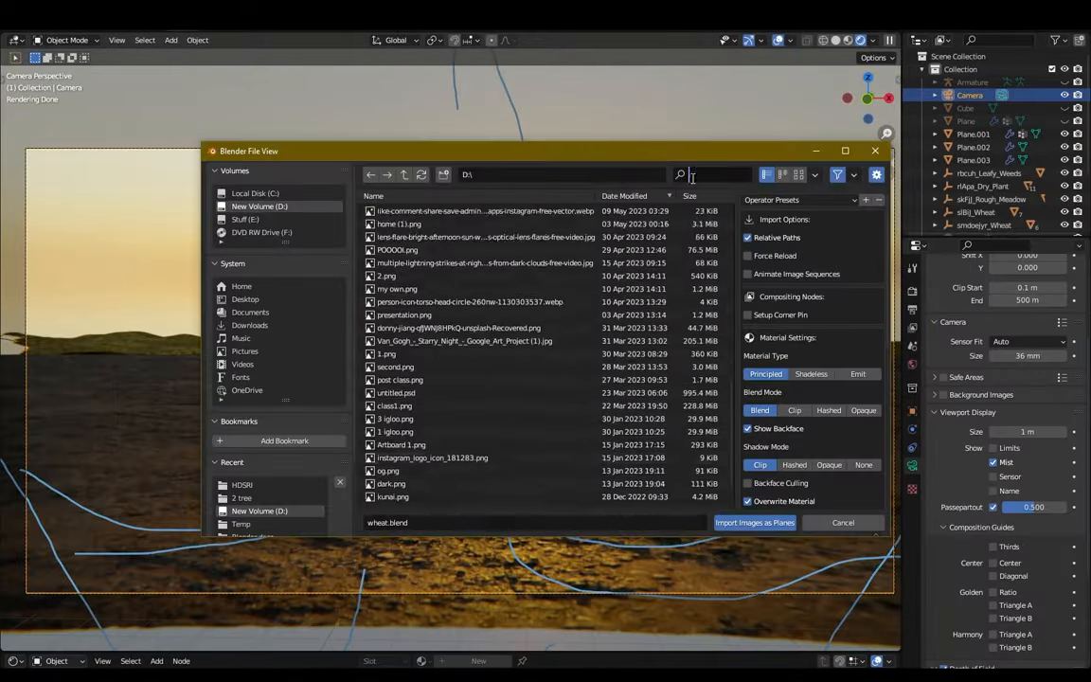
Import the flying-bird images as planes and quit the crow model file without saving.
{"action": "left_click", "coordinate": [754, 523]}
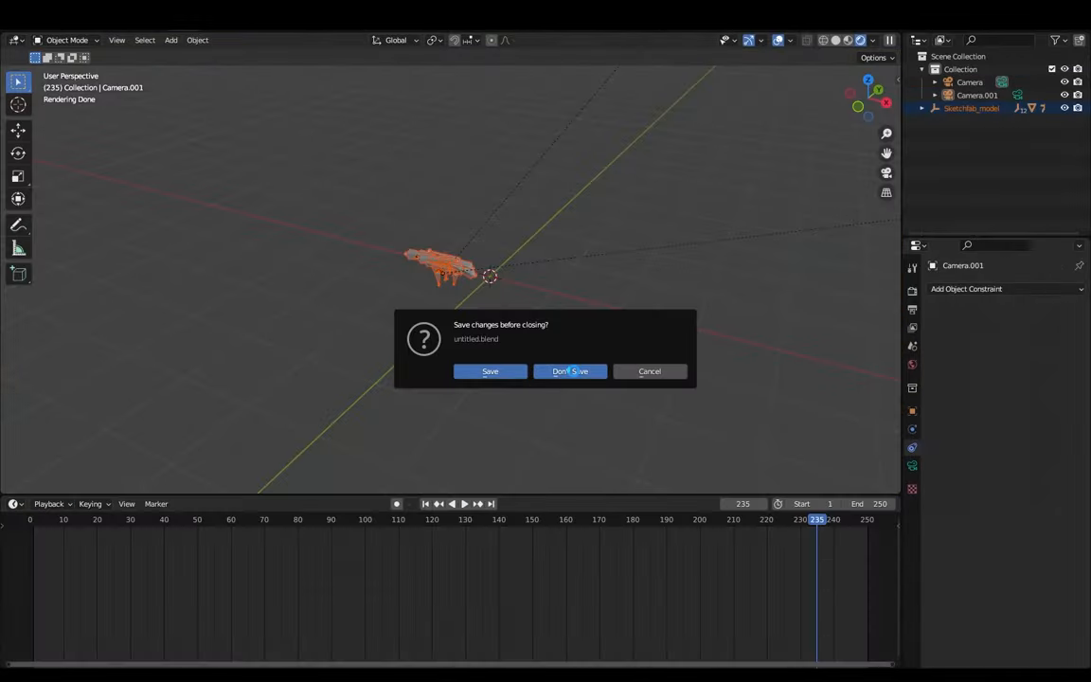
{"action": "left_click", "coordinate": [570, 369]}
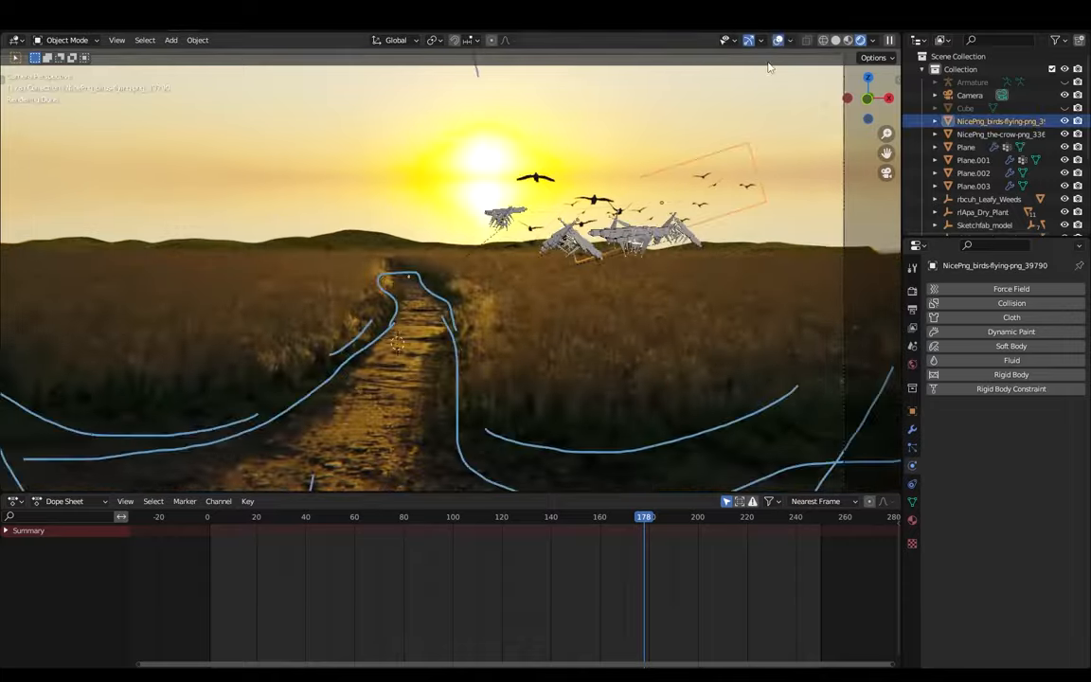
Place the crows above the field, hide overlays, and view the flock through the camera.
{"action": "left_click", "coordinate": [778, 40]}
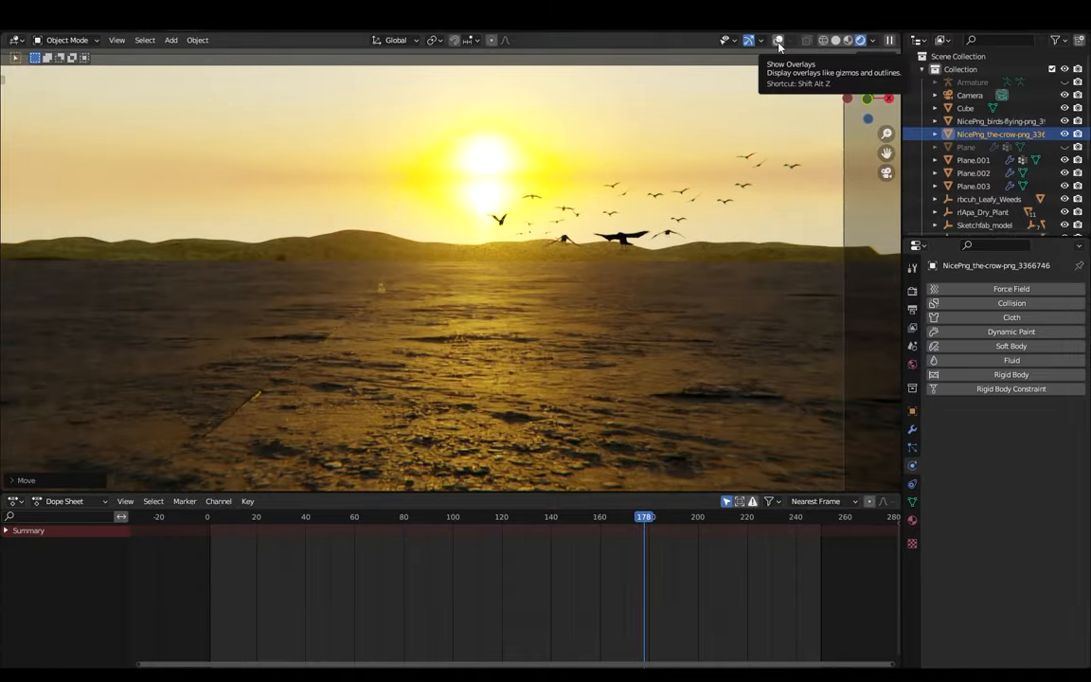
{"action": "left_click", "coordinate": [778, 40]}
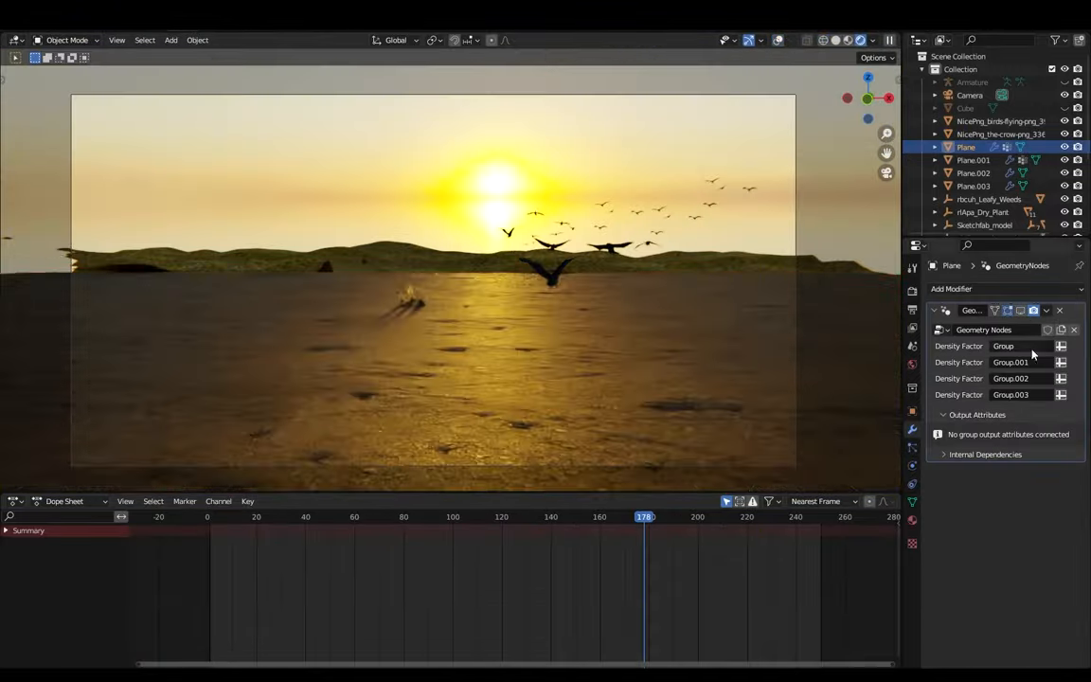
{"action": "left_click", "coordinate": [1020, 311]}
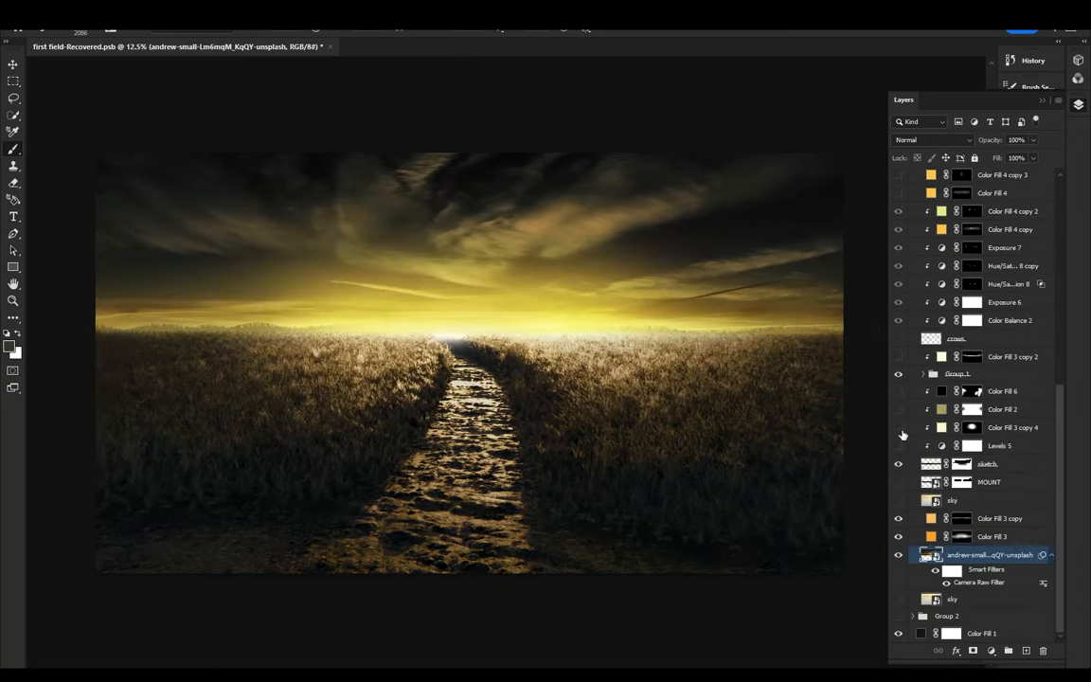
Enable the crows layer so the flock shows over the golden sky.
{"action": "left_click", "coordinate": [898, 337]}
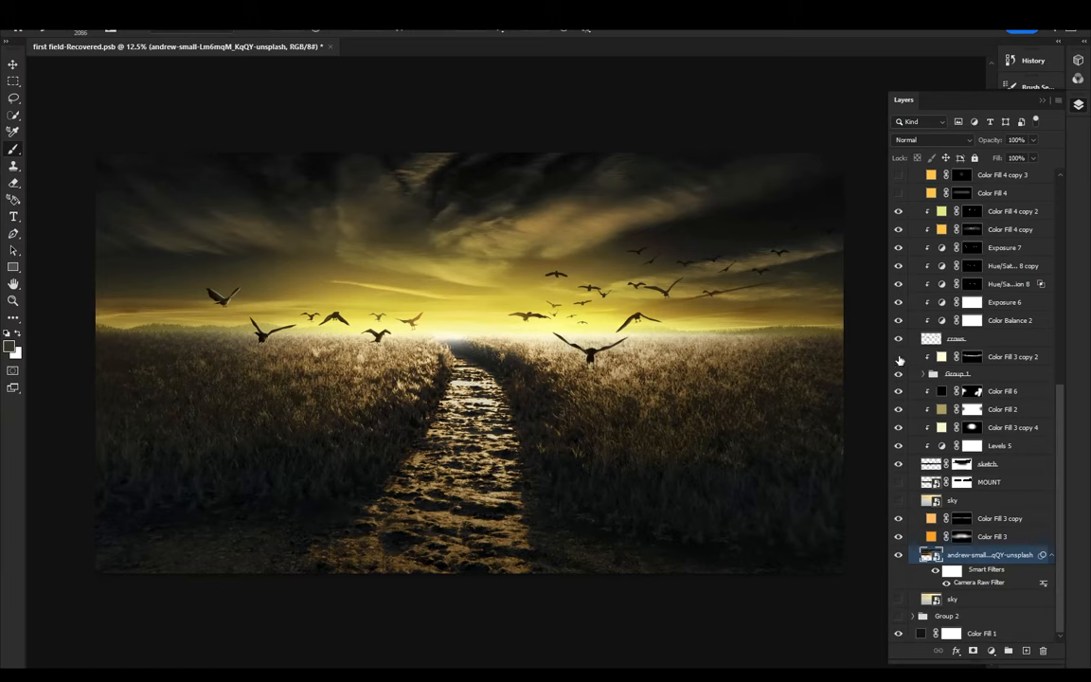